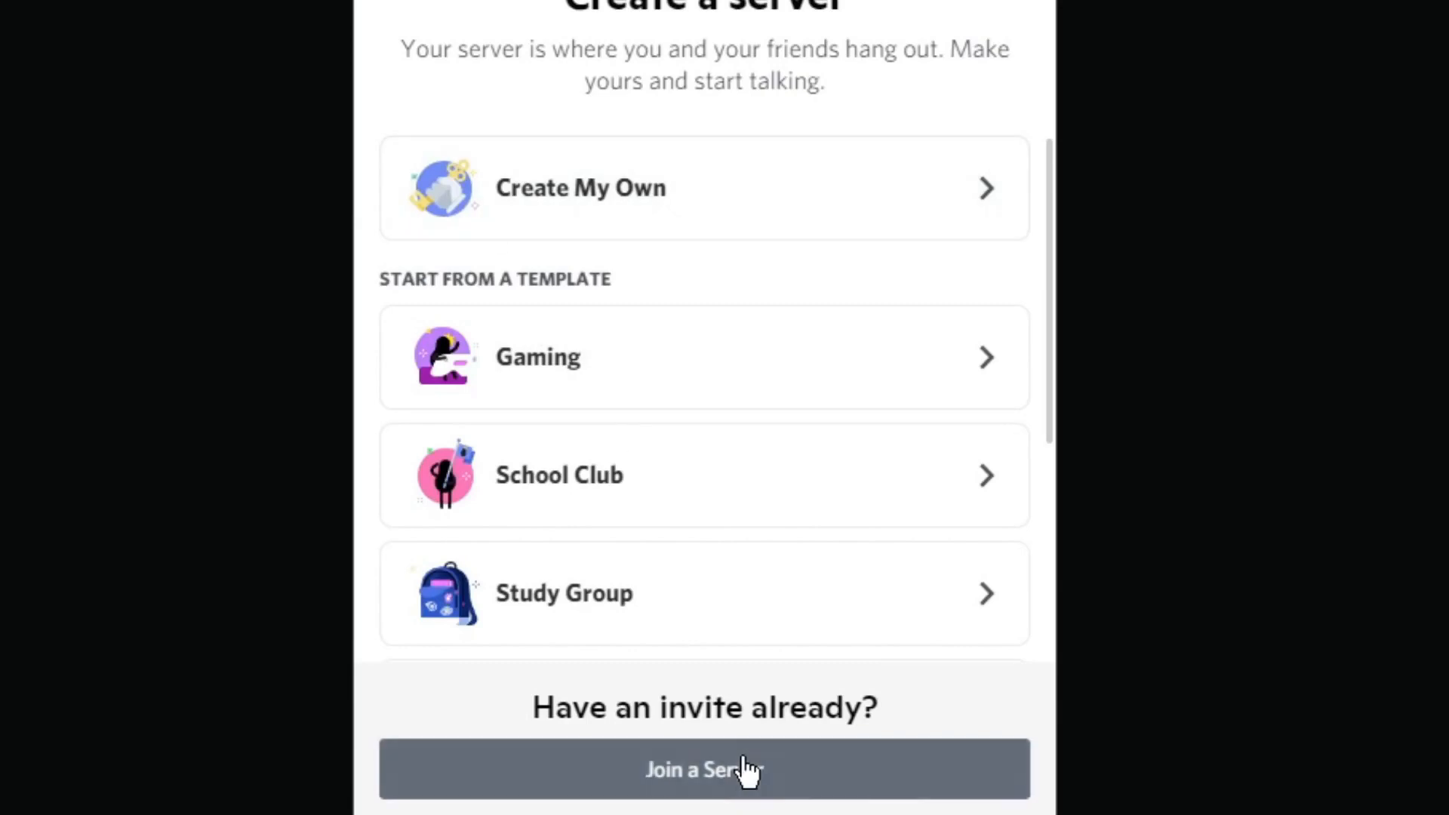
Step: Join the Listing server using the invite link discord.gg/listing
left_click(705, 769)
type("discord.gg/lis")
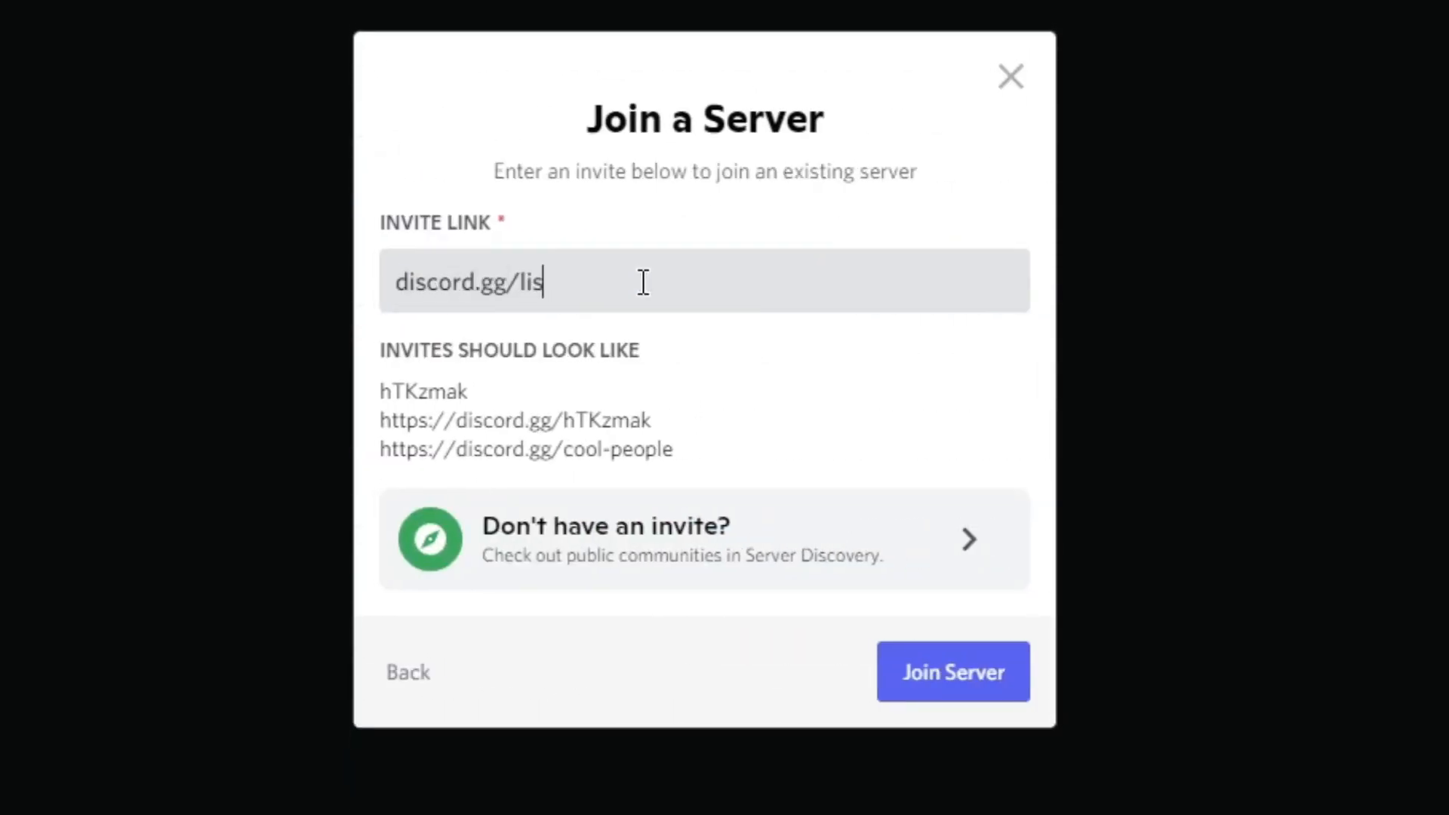
type("ting")
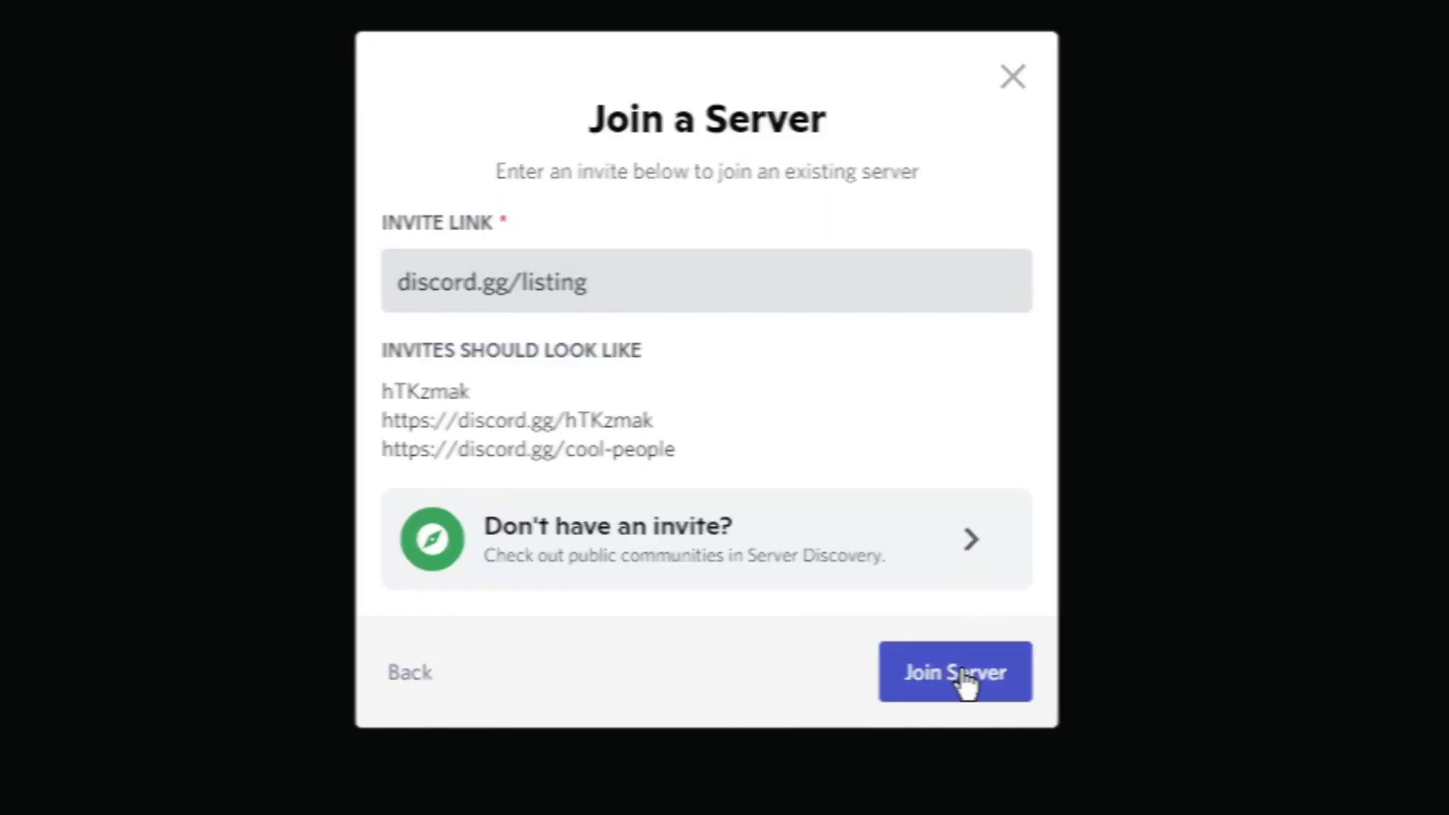
left_click(953, 671)
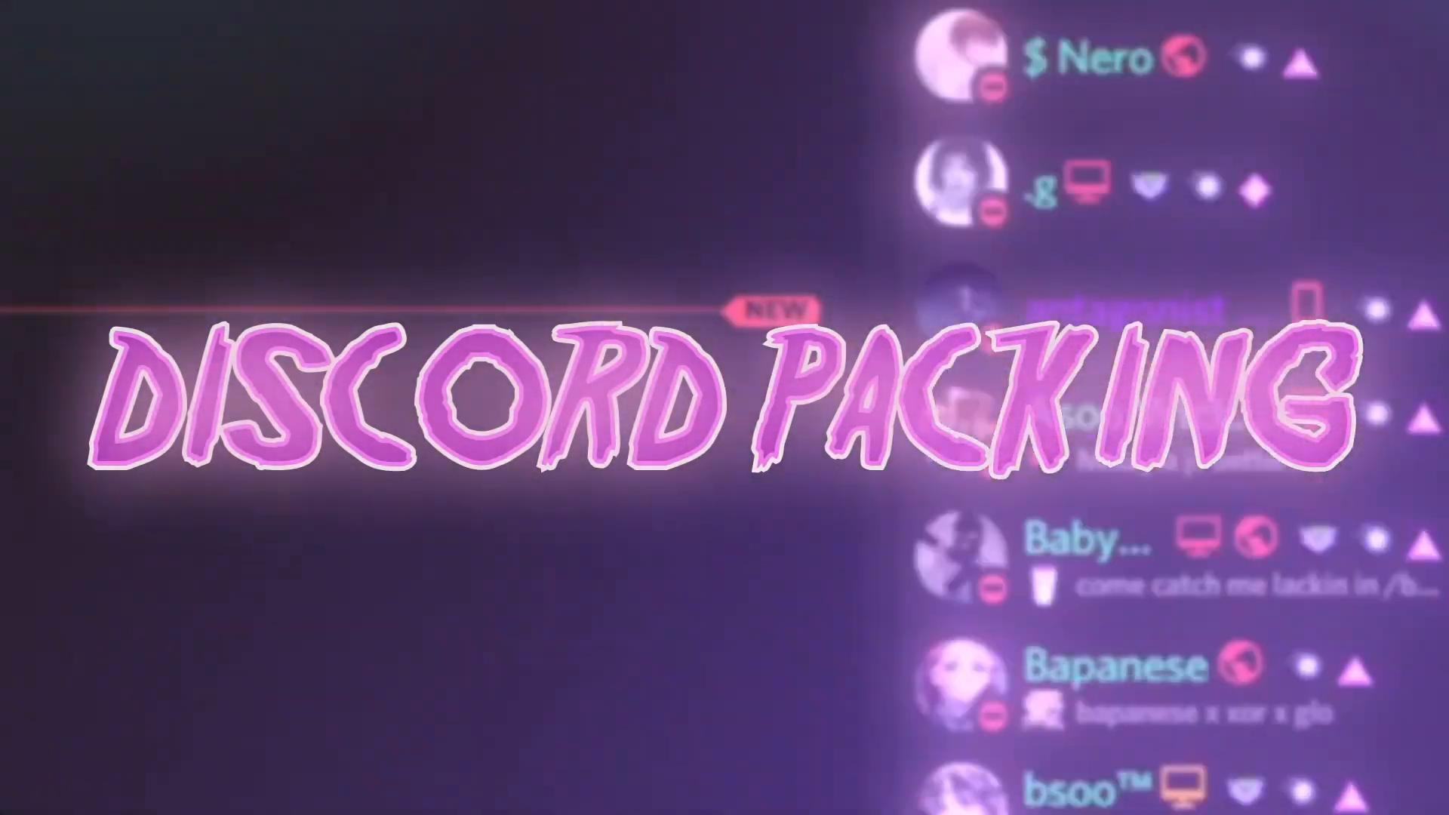
scroll("down", 3)
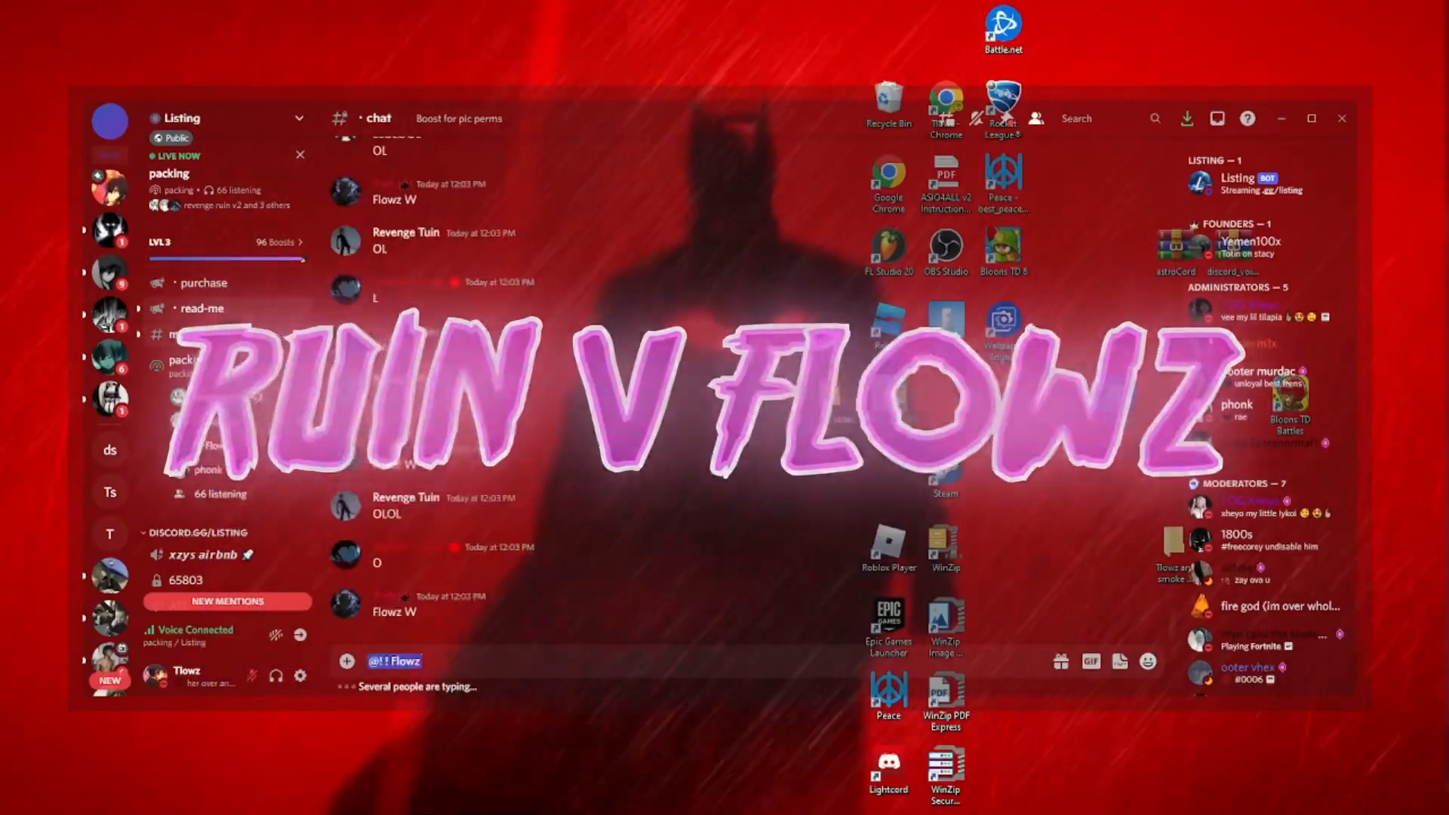
type("pk")
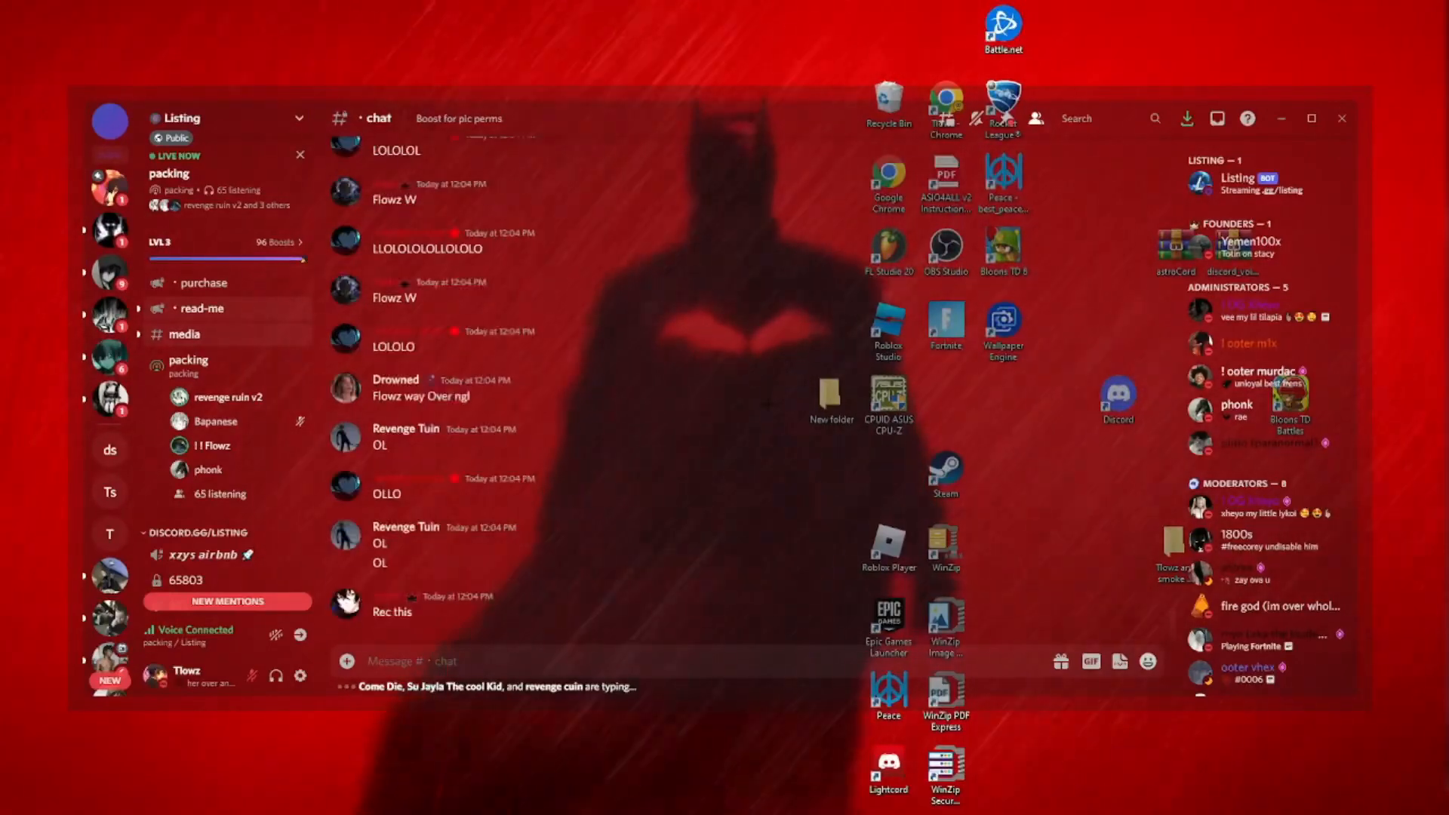
scroll("down", 3)
type("@! ! Flowz")
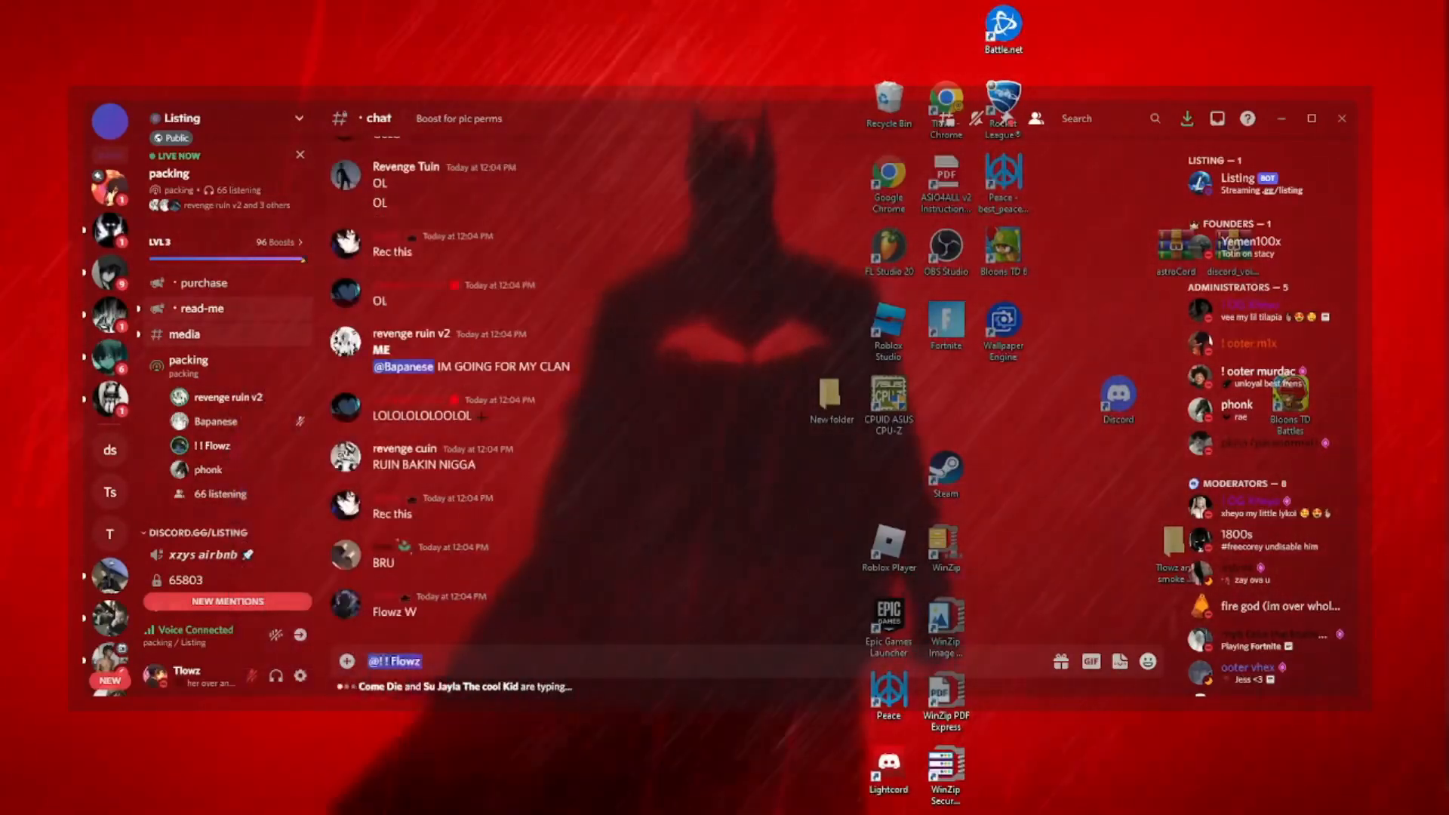
scroll("down", 3)
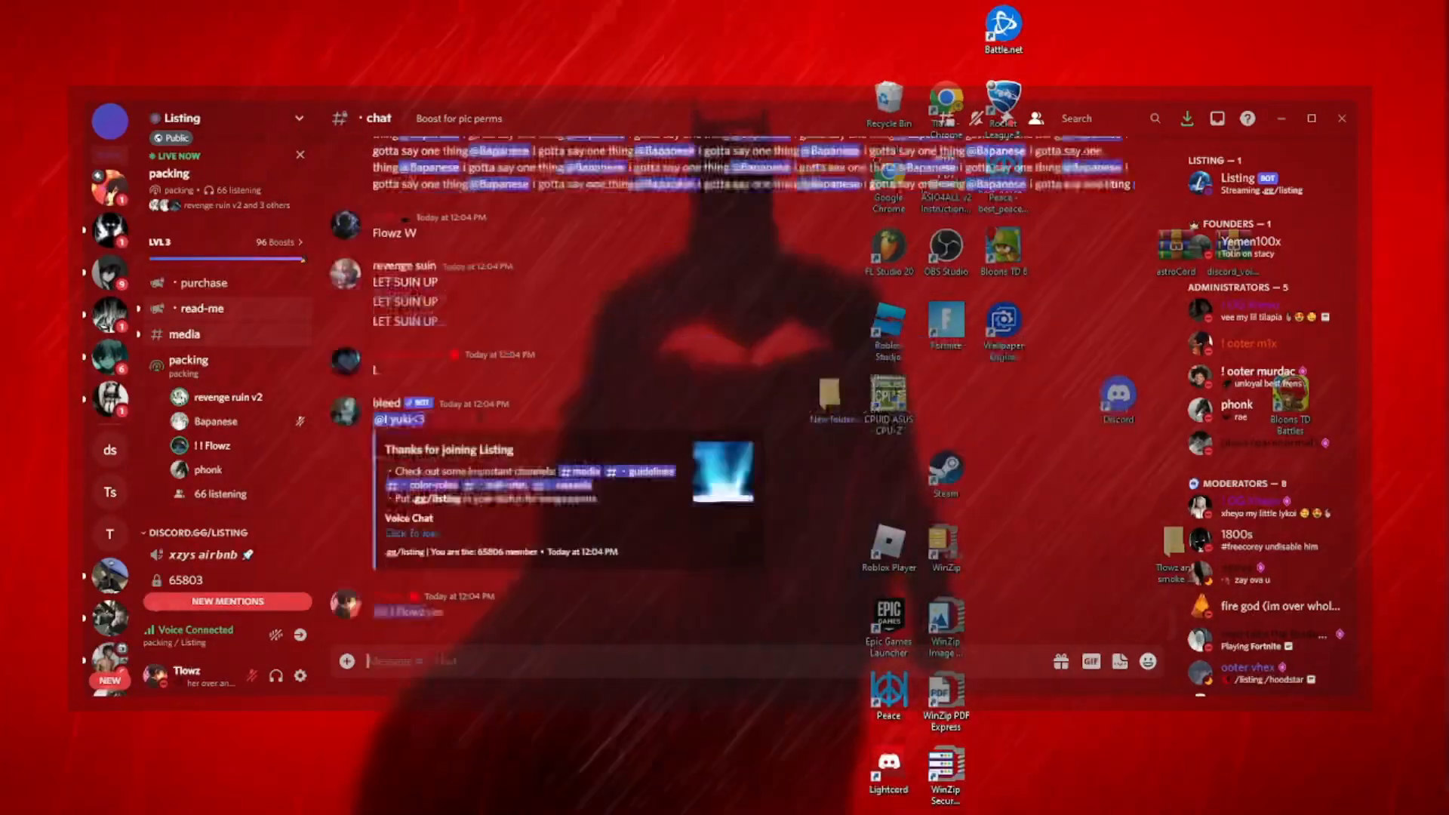
scroll("down", 3)
type("LOLO")
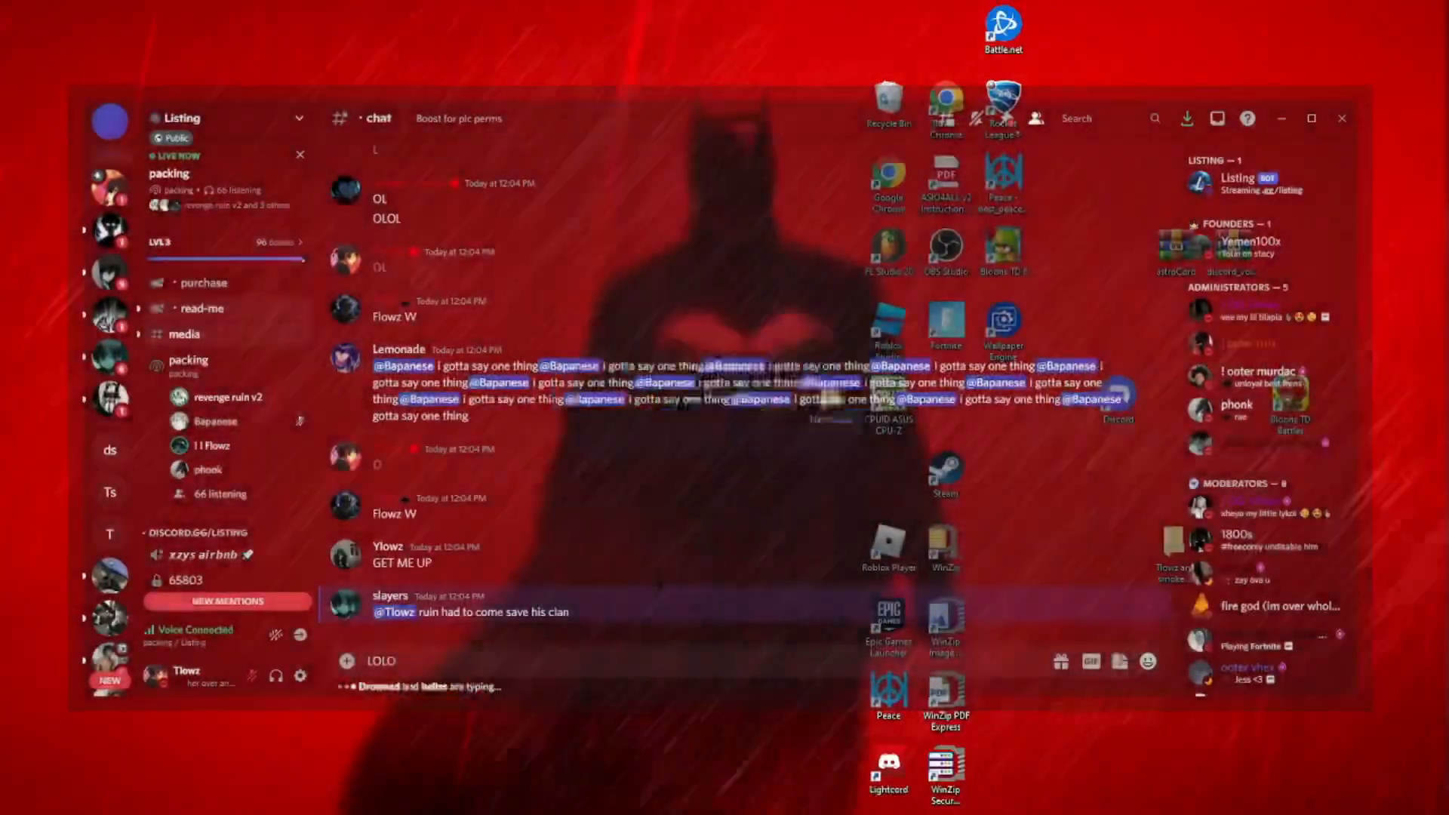
scroll("down", 3)
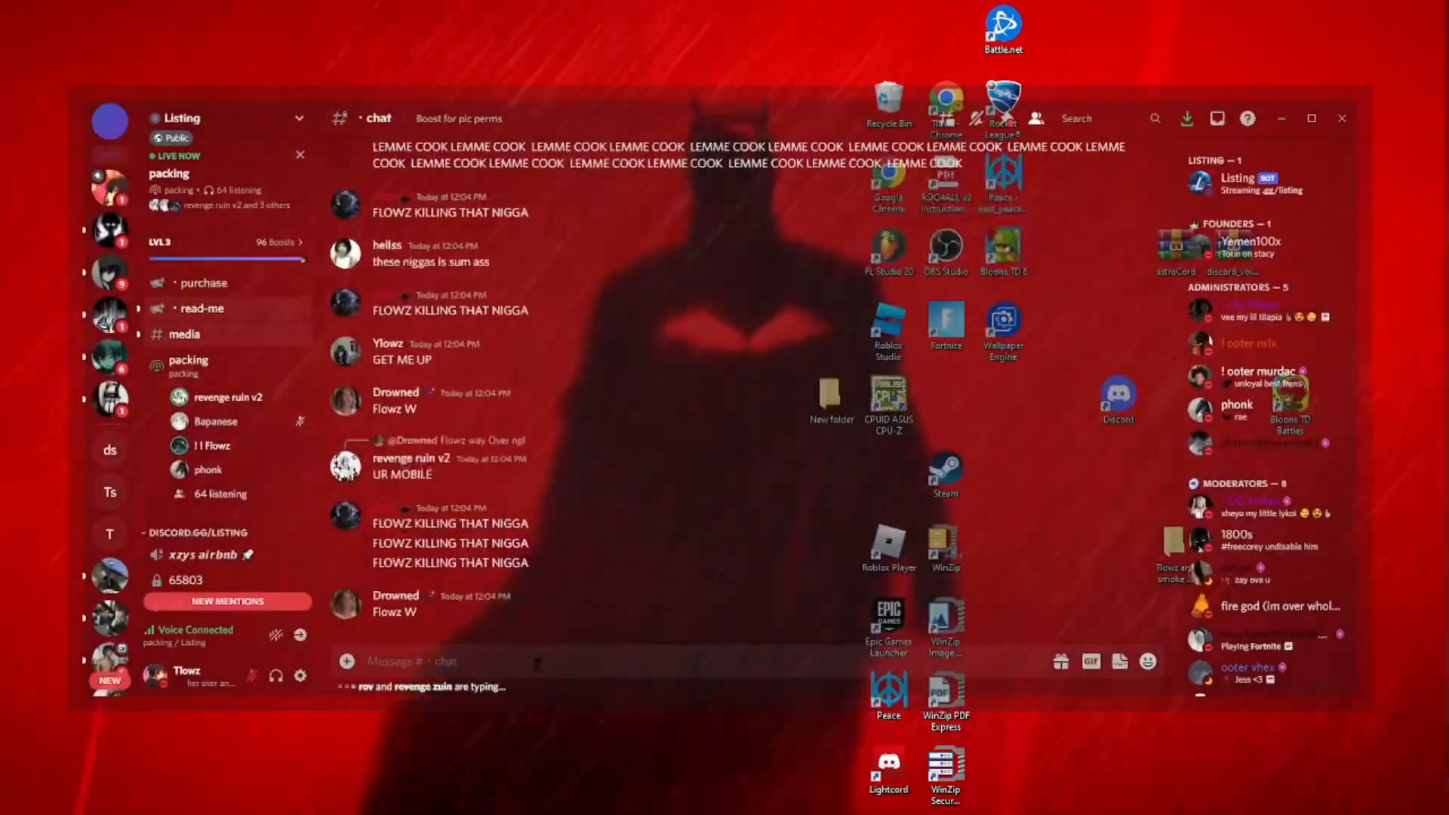
scroll("down", 3)
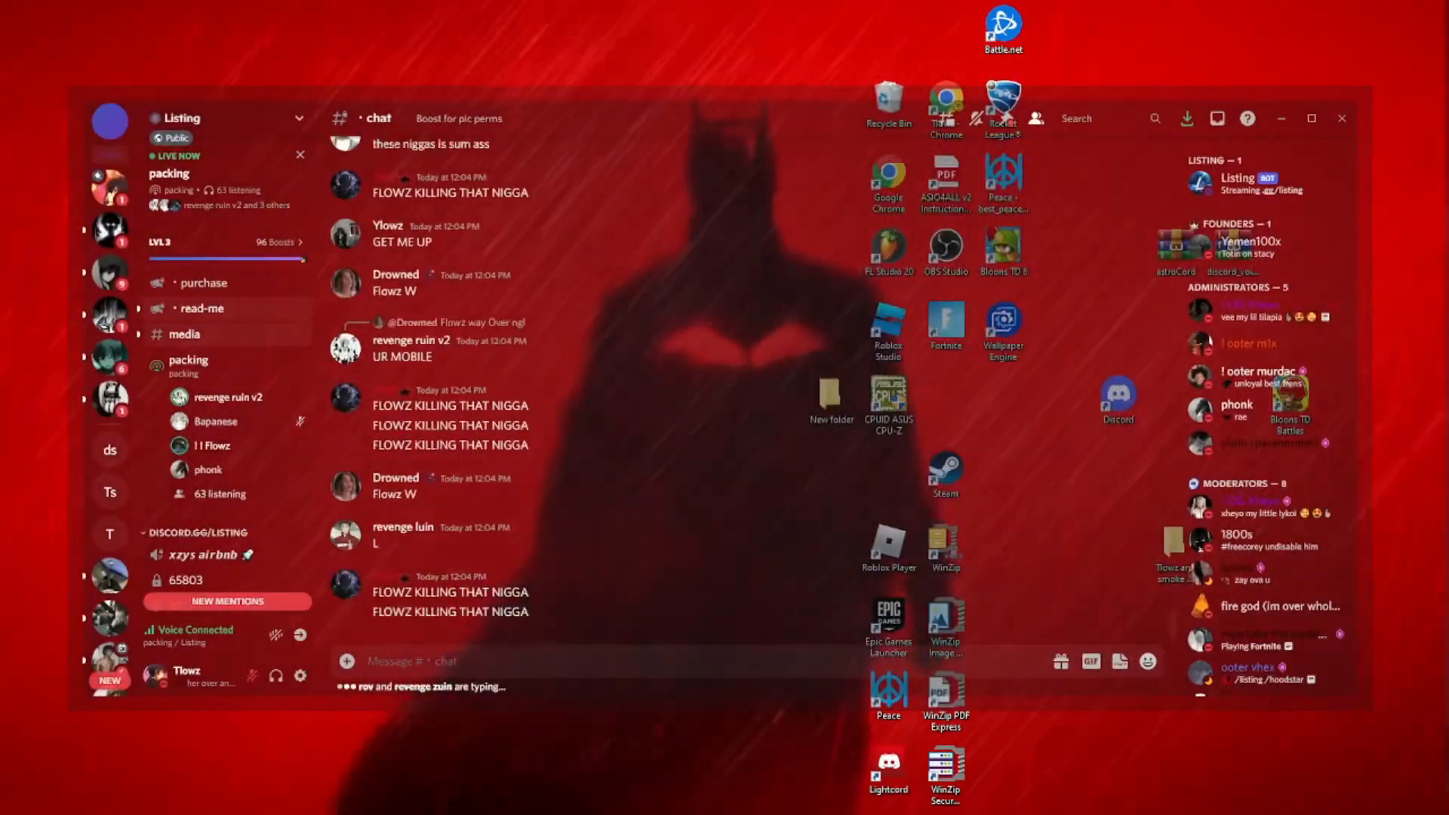
scroll("down", 3)
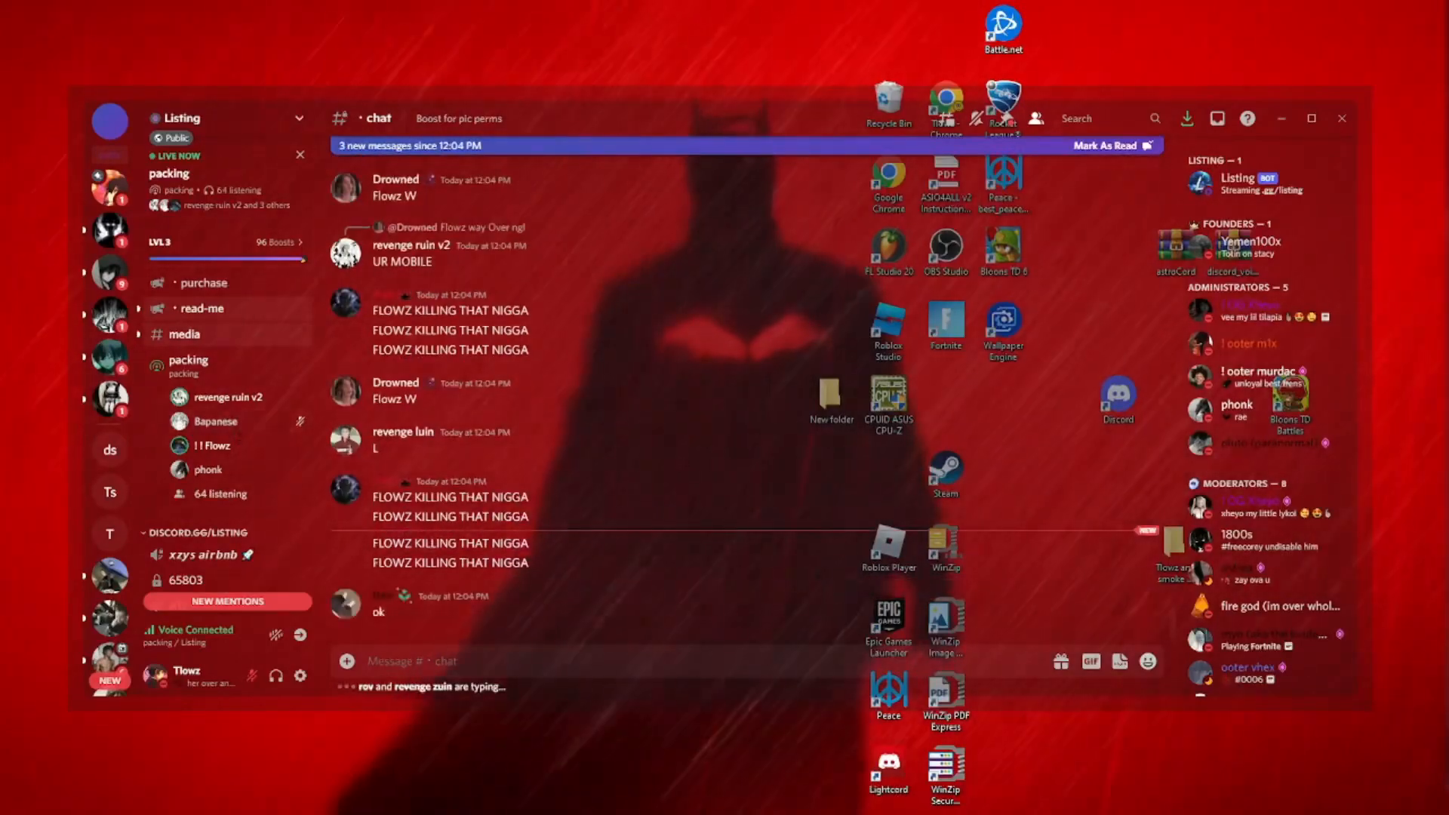
right_click(207, 469)
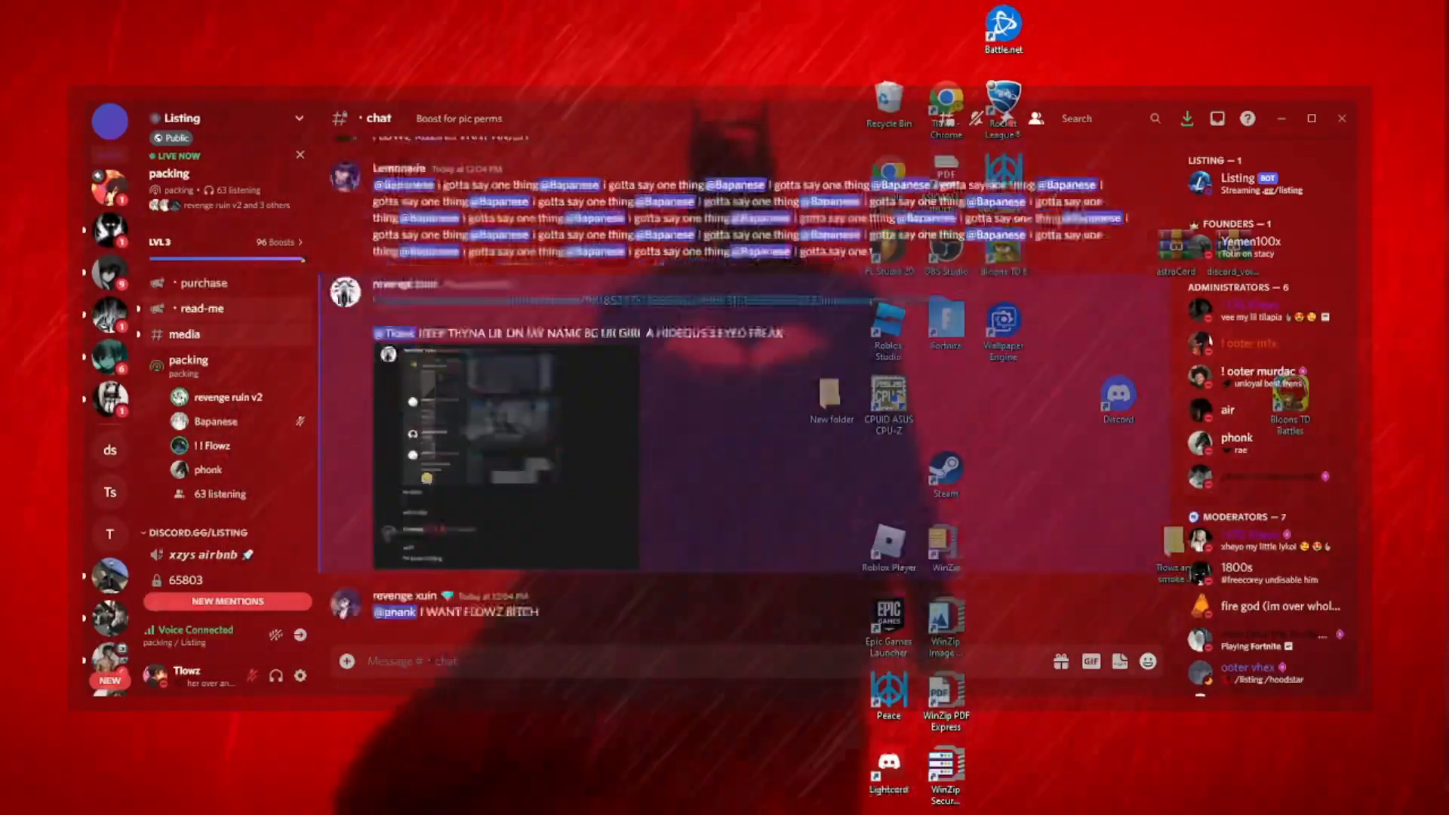
Step: Scroll down through the busy #chat channel before starting a reply
scroll("down", 3)
type("W")
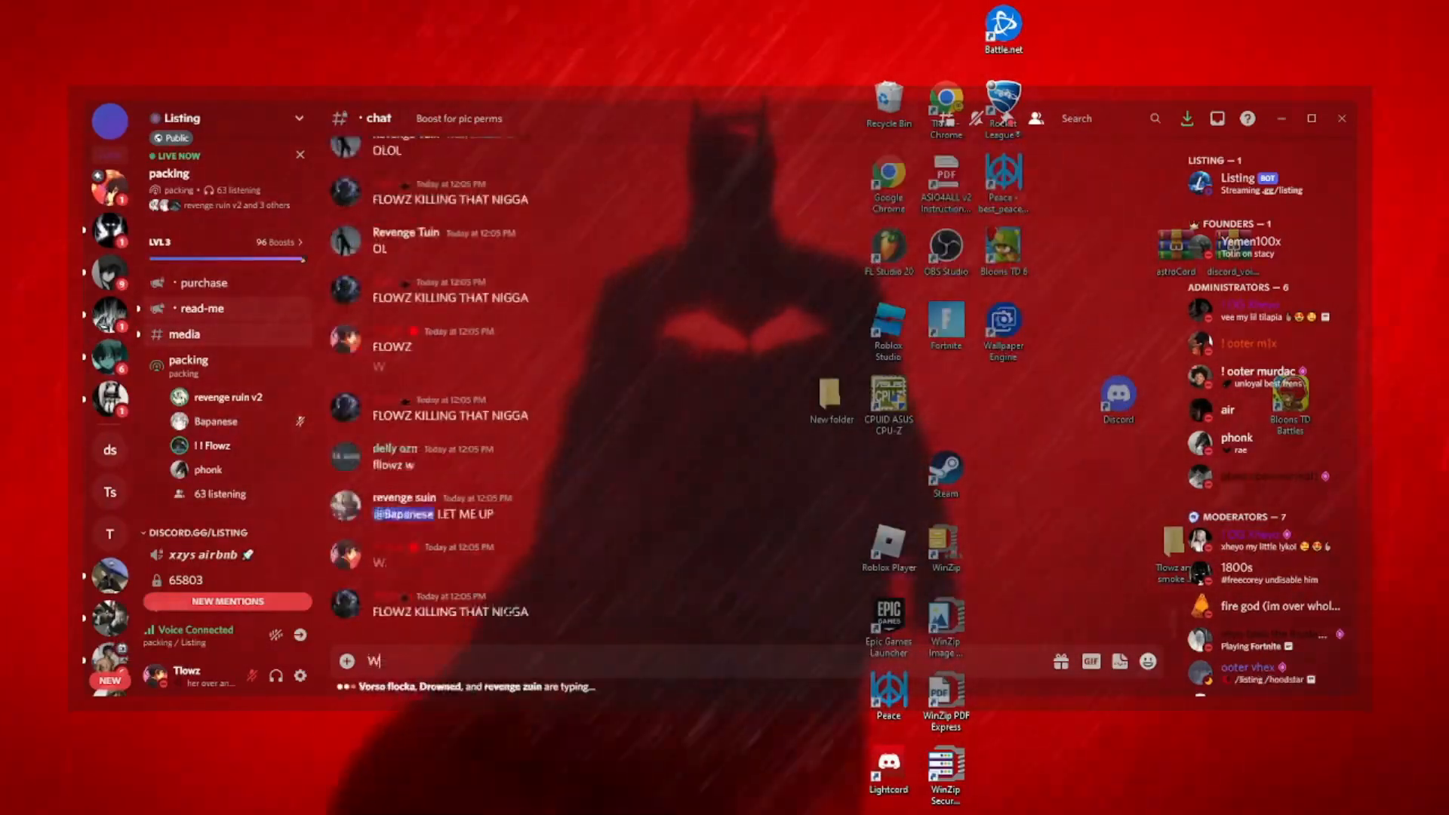
Step: Send 'COOOKIN' to #chat and begin drafting another 'COOOKI' message
type("COOOK")
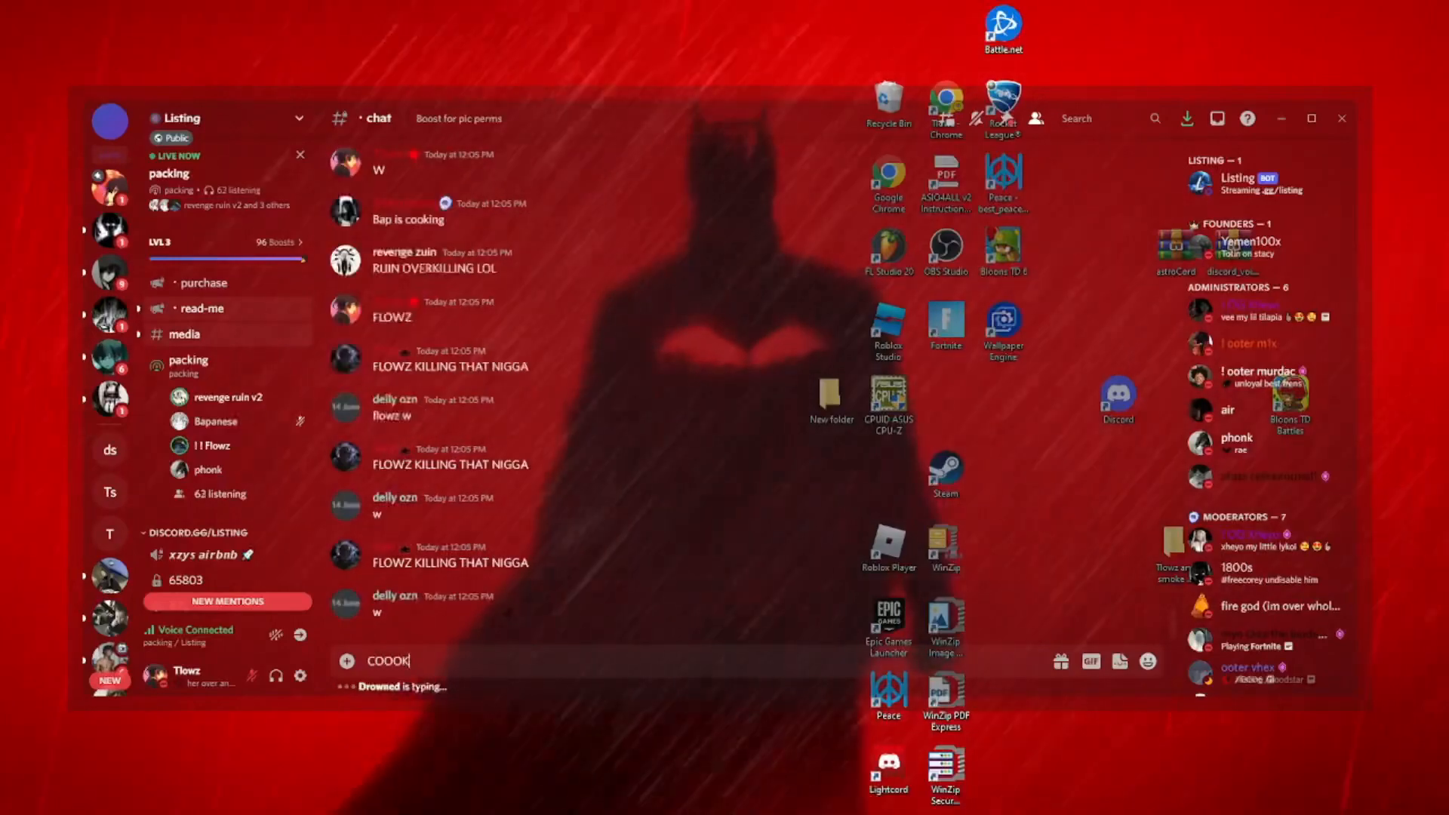
key("Return")
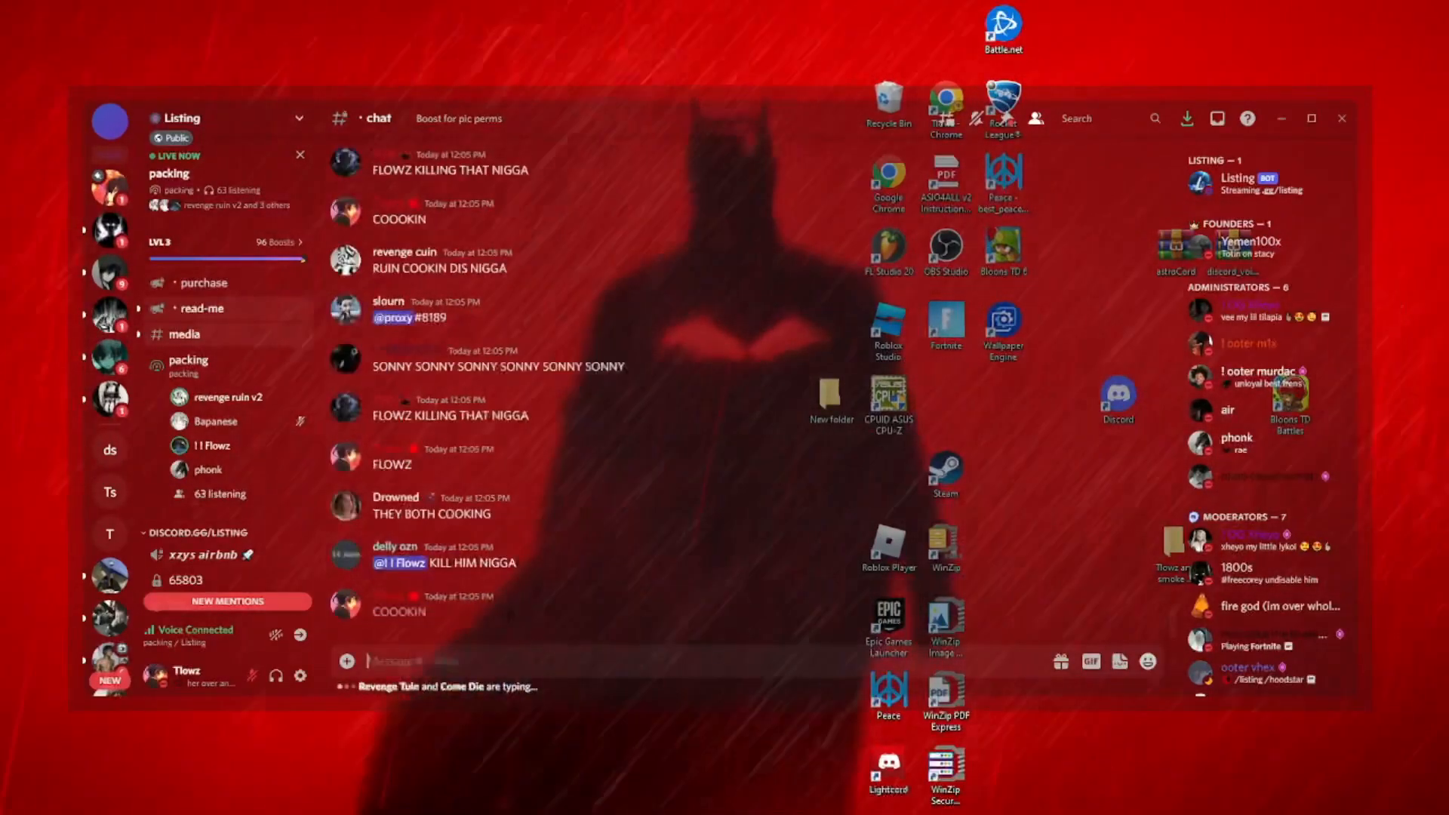
type("COOOKI")
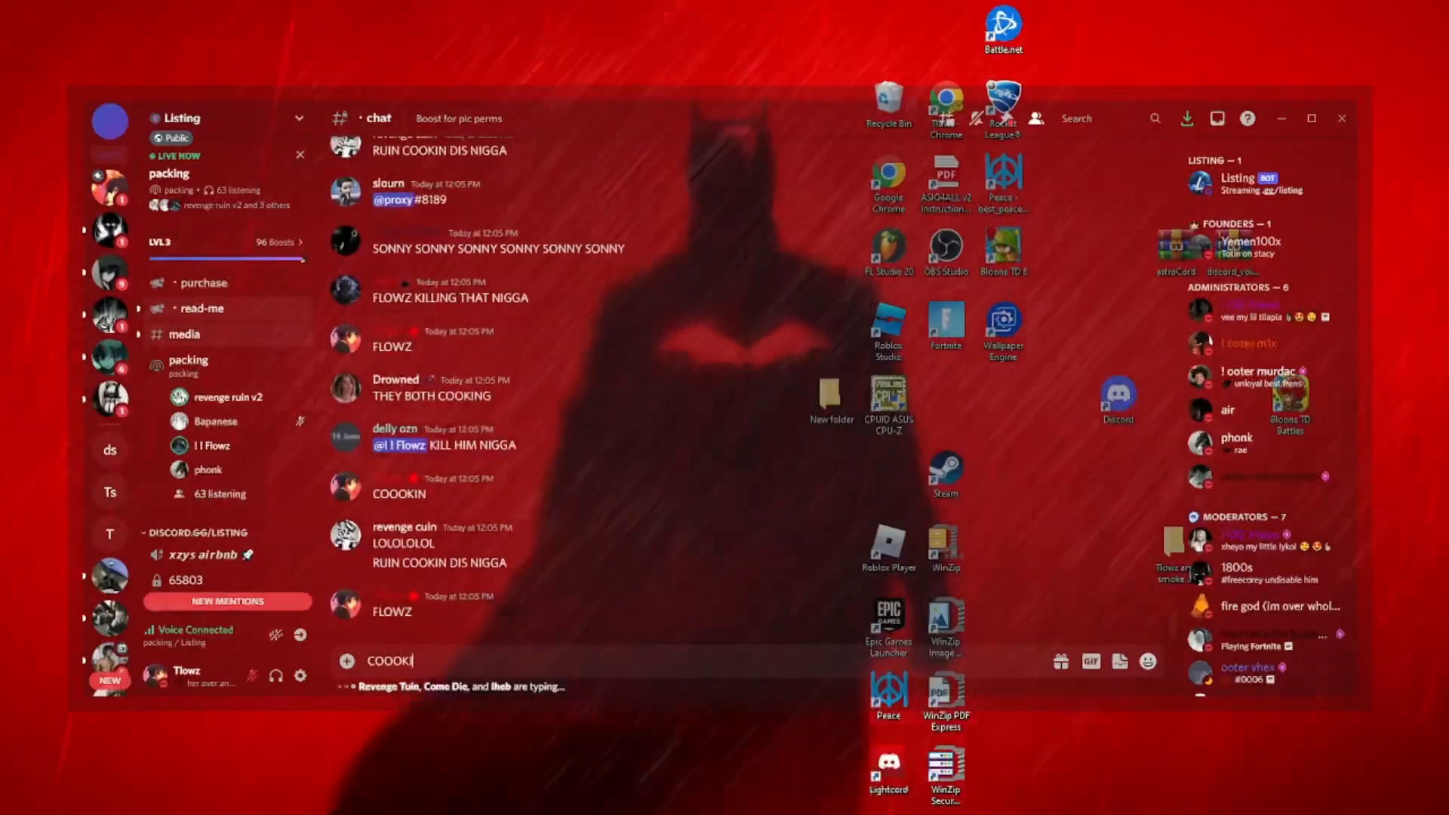